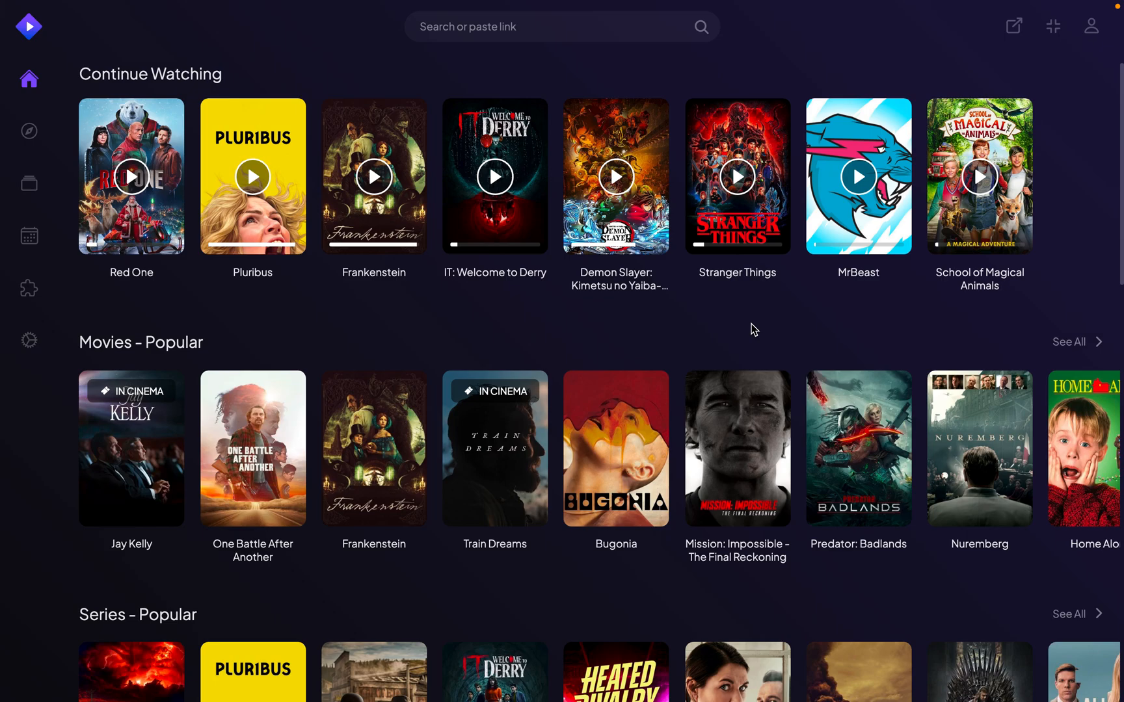
pyautogui.moveTo(865, 326)
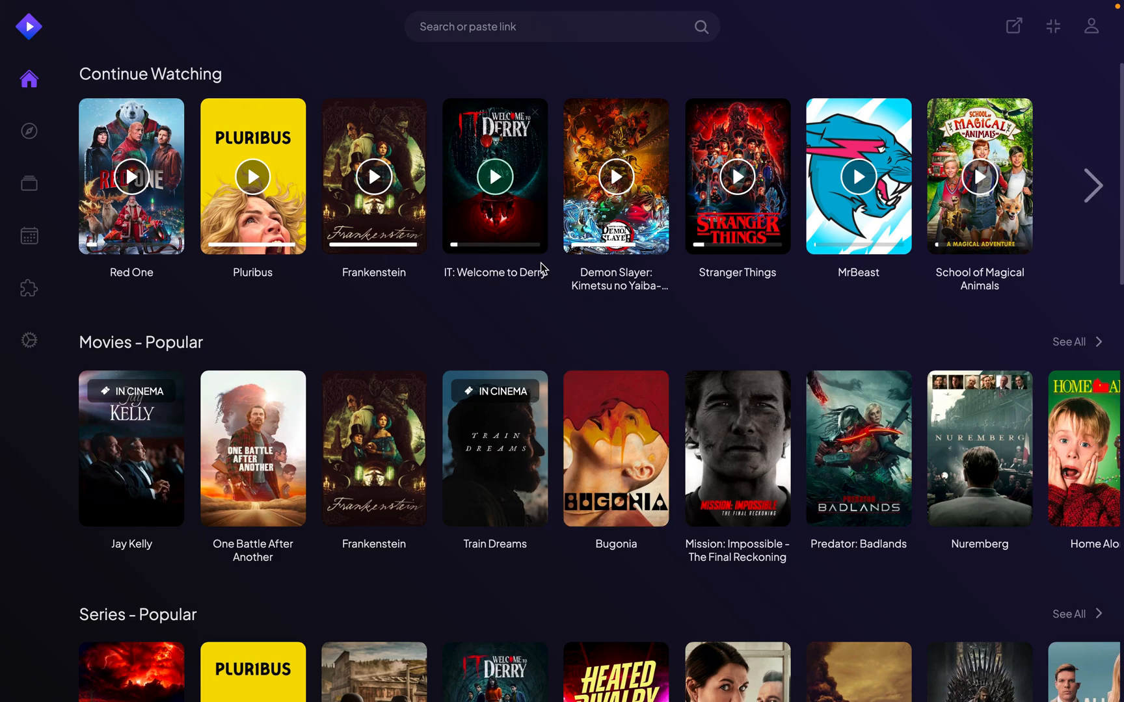
pyautogui.moveTo(679, 305)
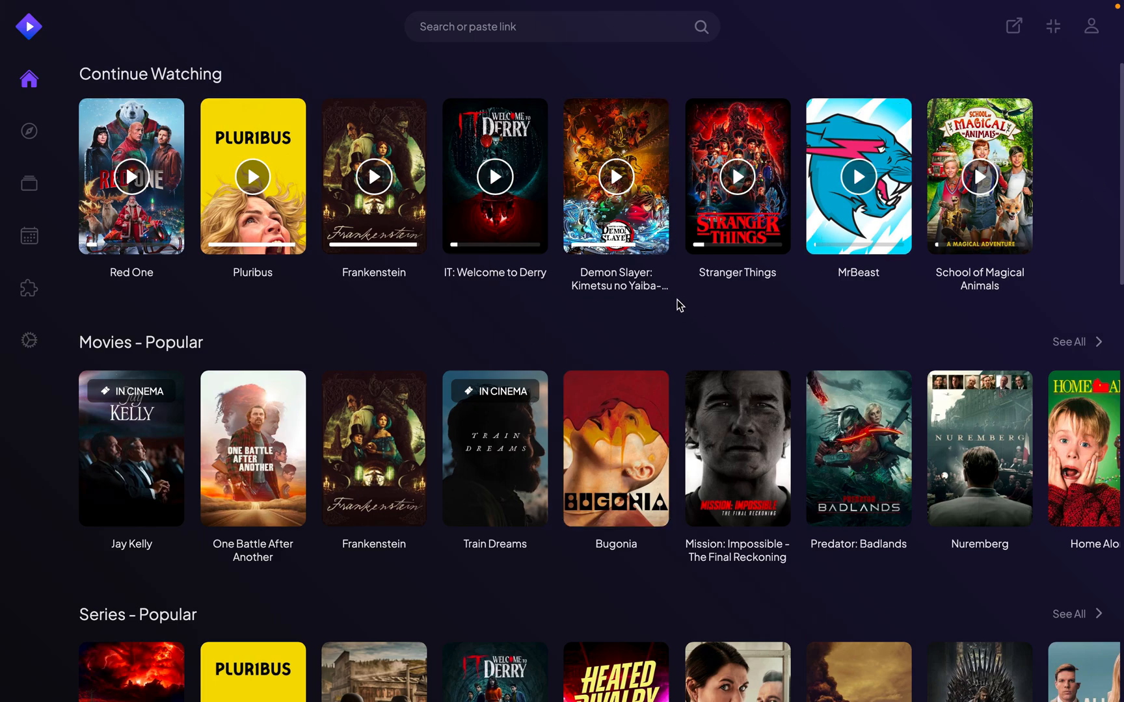
pyautogui.moveTo(29, 289)
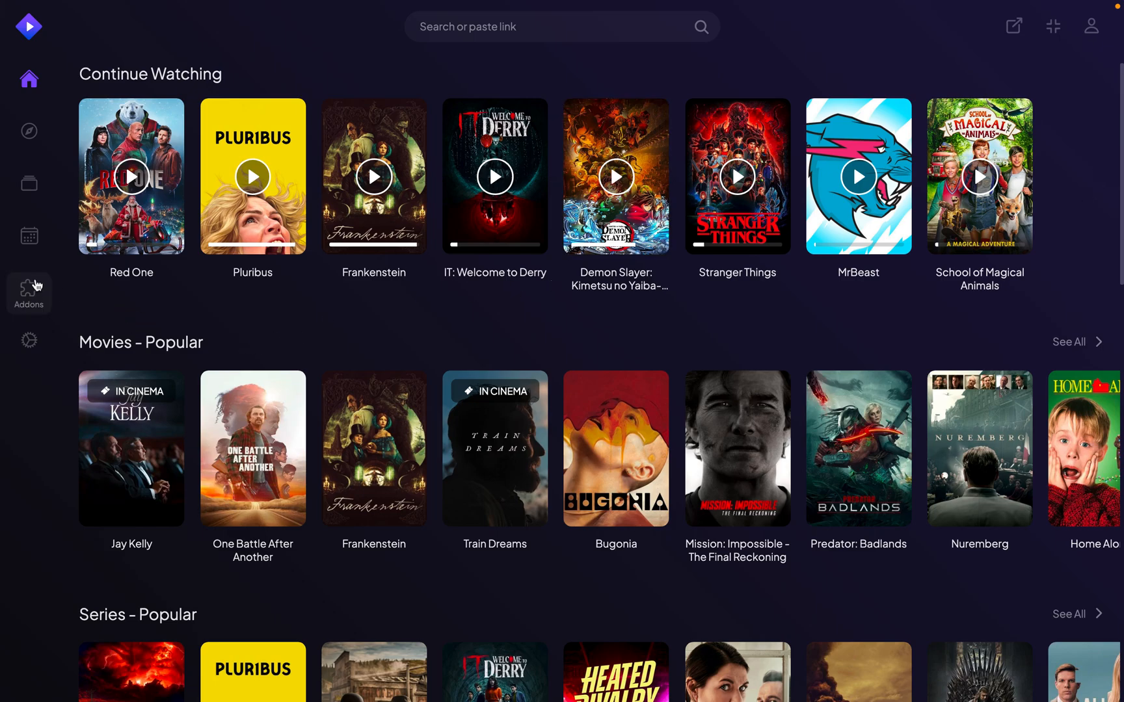
# Step: Open the Addons page listing Community Addons like Radios and Cast Search to install
pyautogui.click(29, 289)
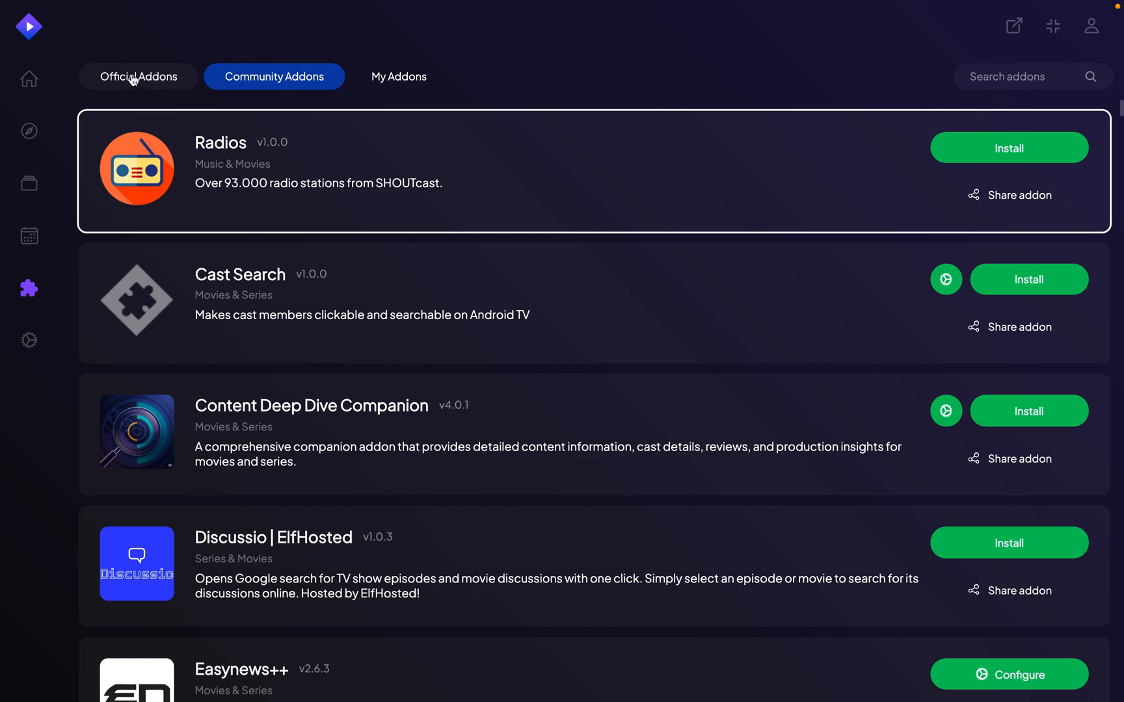
pyautogui.moveTo(303, 121)
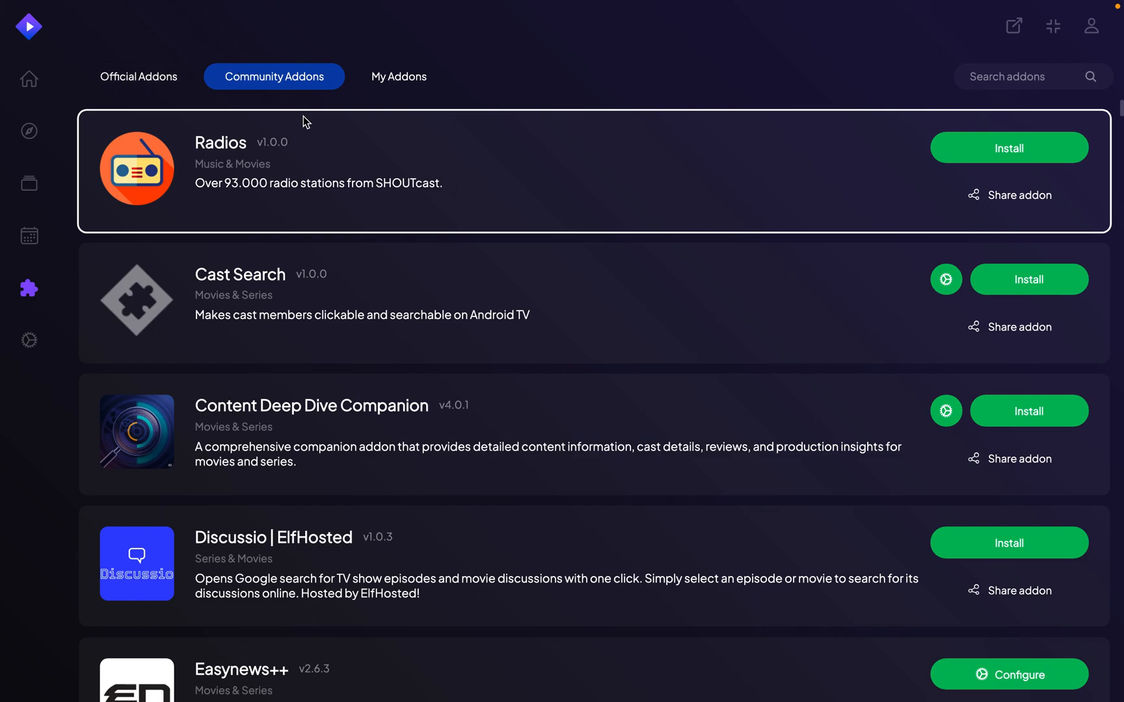
pyautogui.moveTo(525, 185)
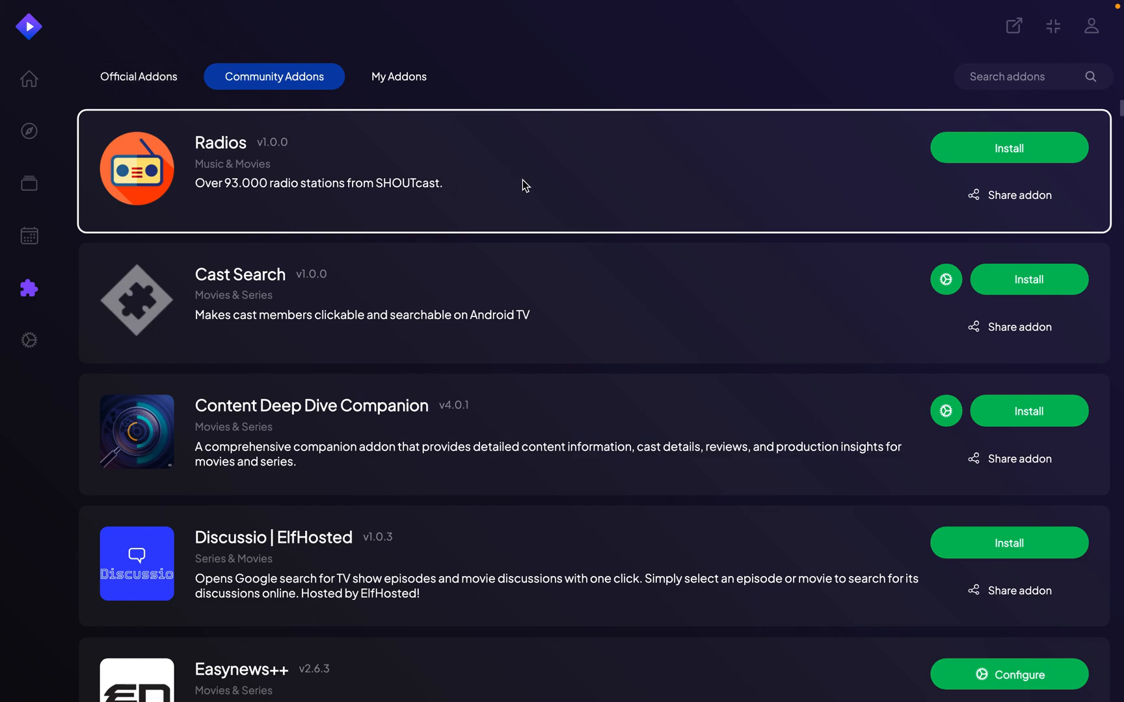
pyautogui.moveTo(824, 385)
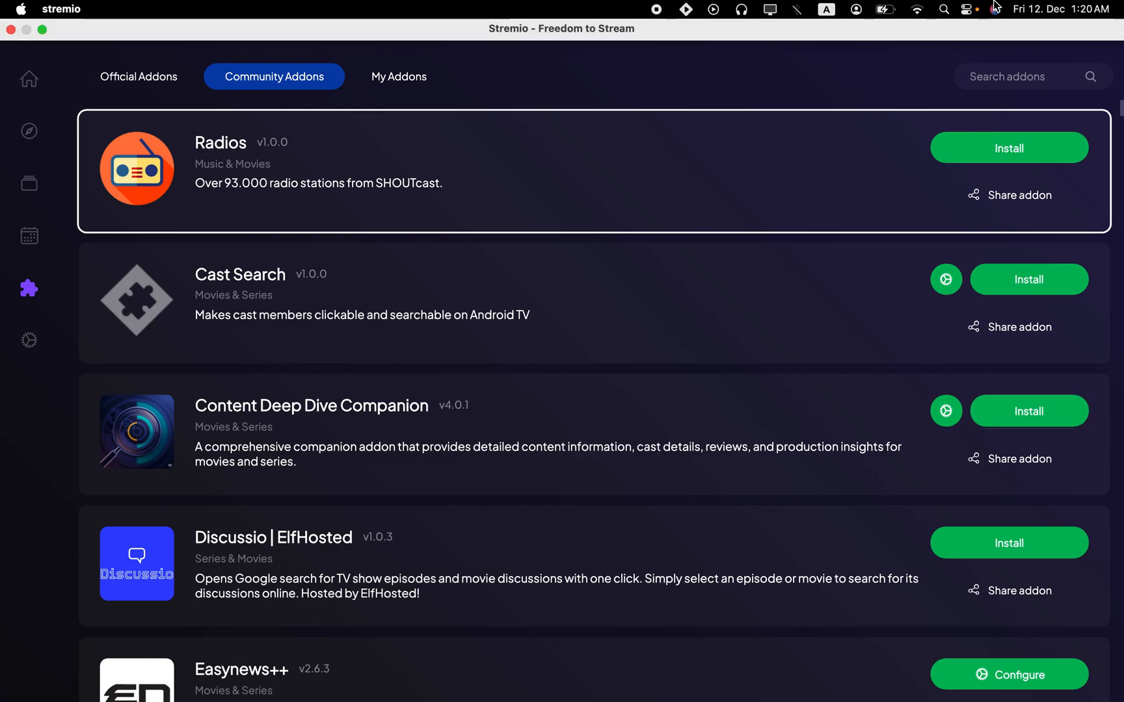
pyautogui.moveTo(887, 7)
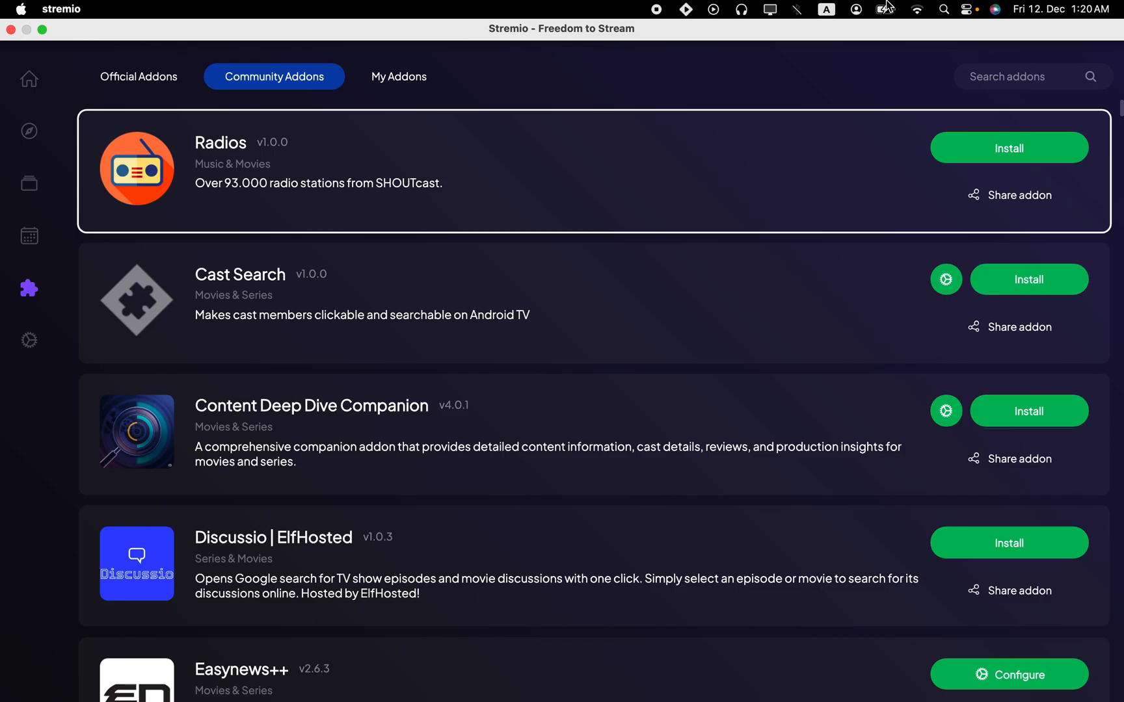
pyautogui.moveTo(679, 8)
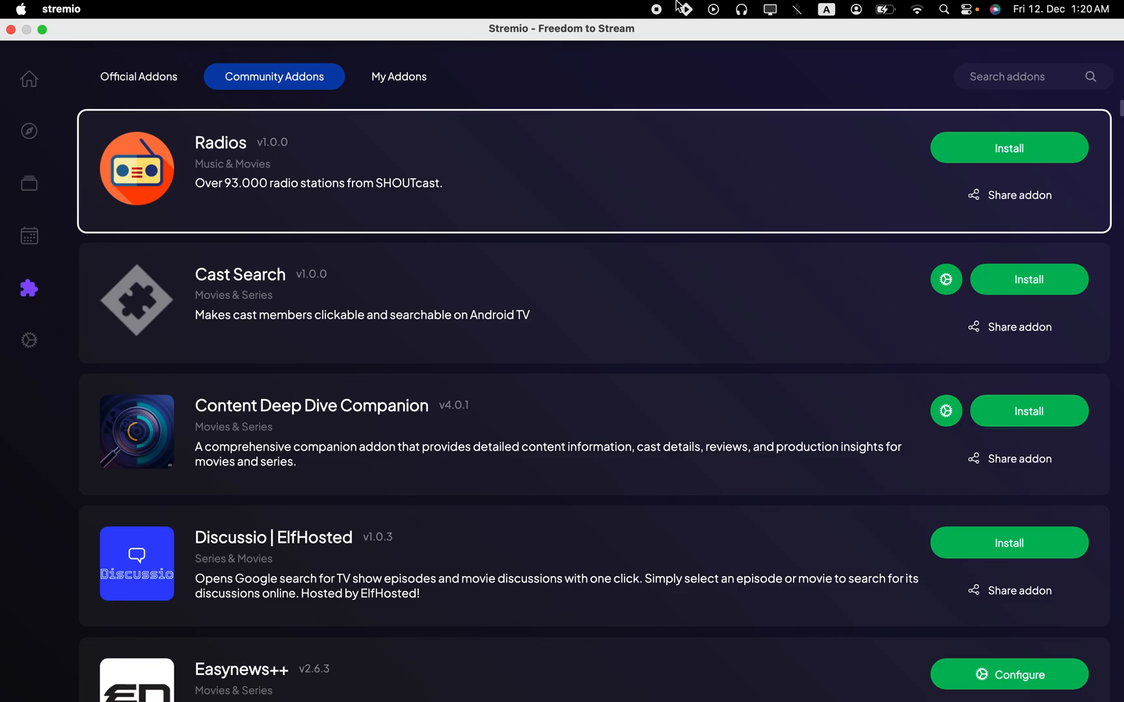